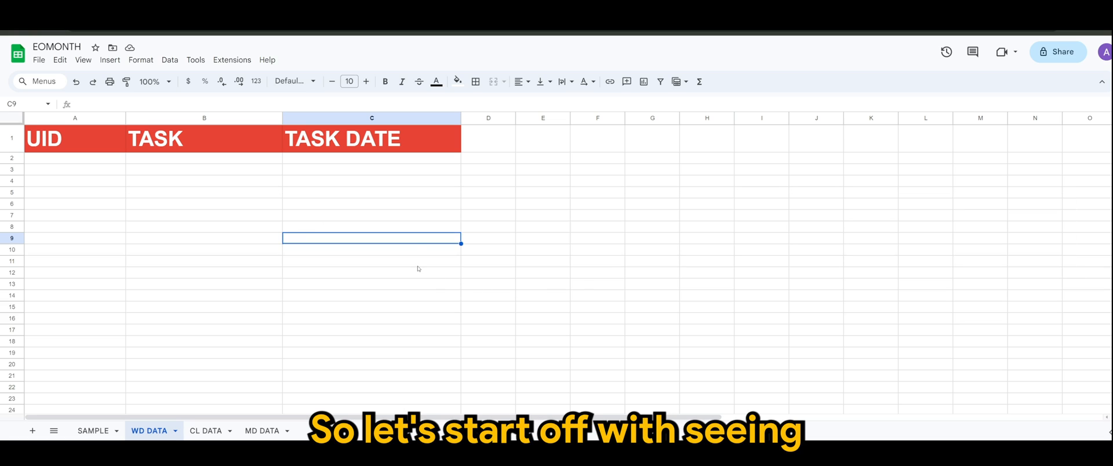
pyautogui.moveTo(209, 154)
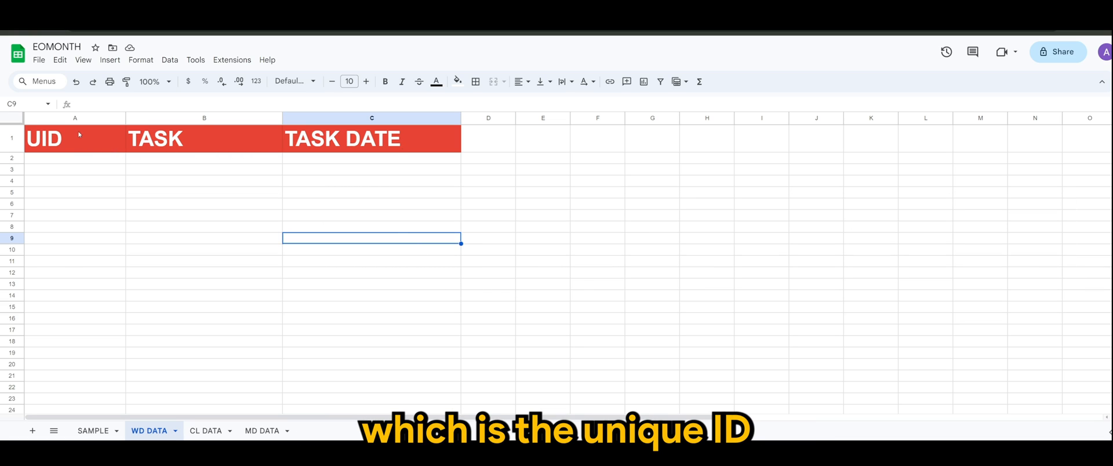
# Check the UID, TASK and TASK DATE column headers on the WD DATA sheet.
pyautogui.click(75, 118)
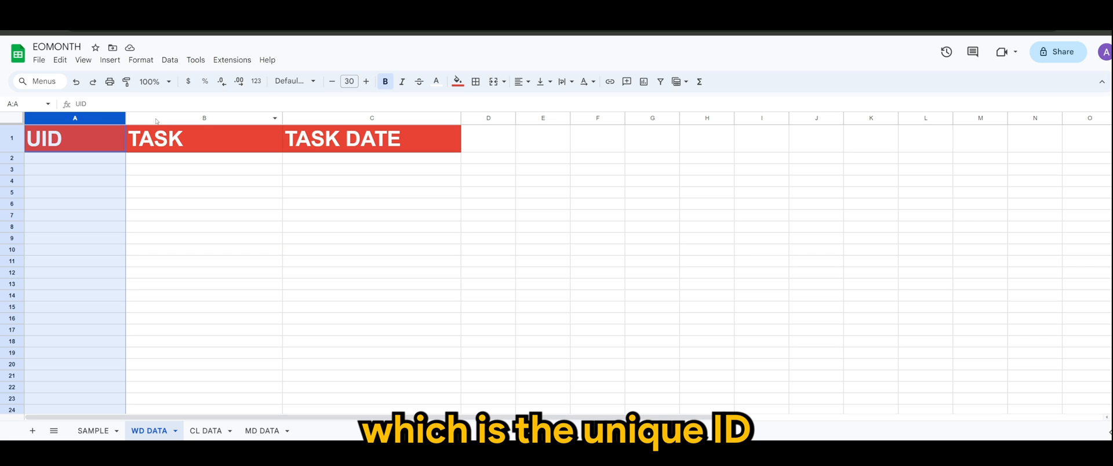
pyautogui.click(371, 118)
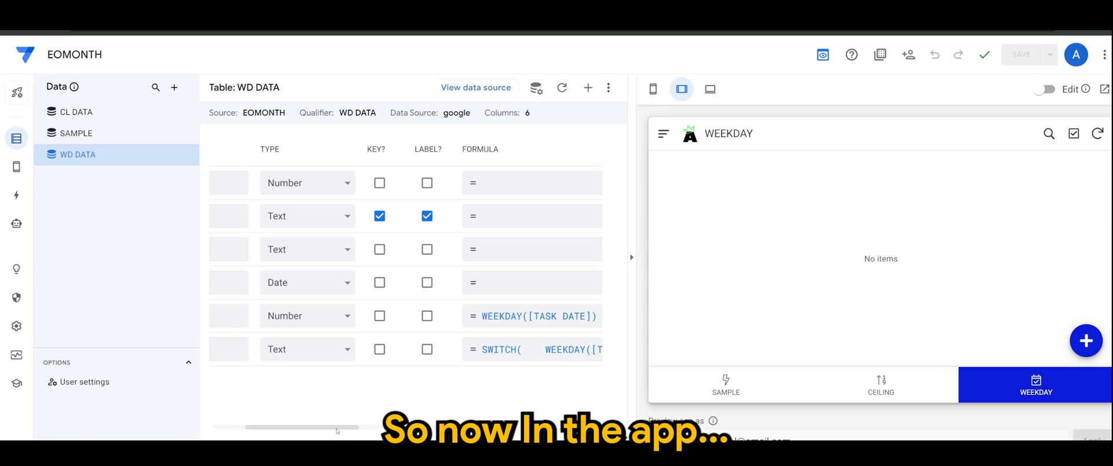
# Open the WD DATA table's Day of Week formula, WEEKDAY([TASK DATE]), in the expression editor.
pyautogui.click(76, 154)
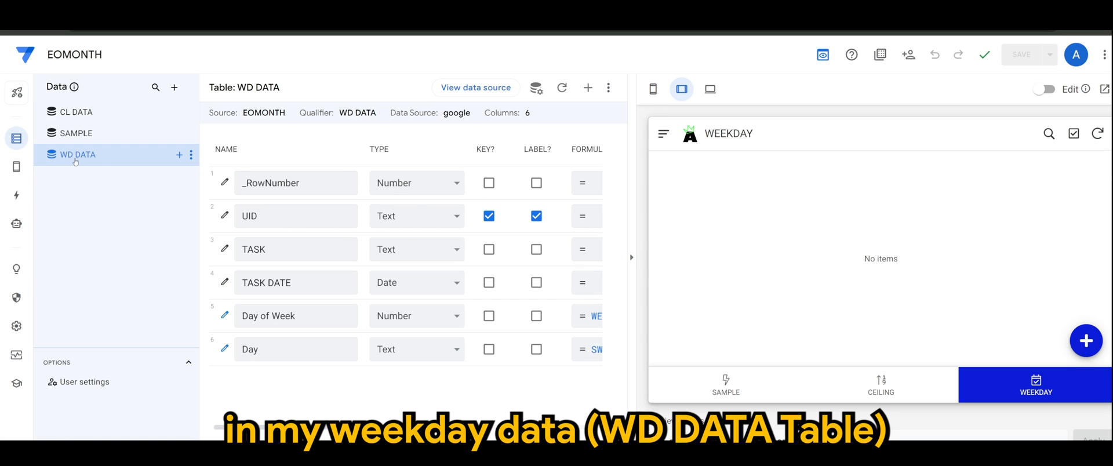
pyautogui.click(291, 249)
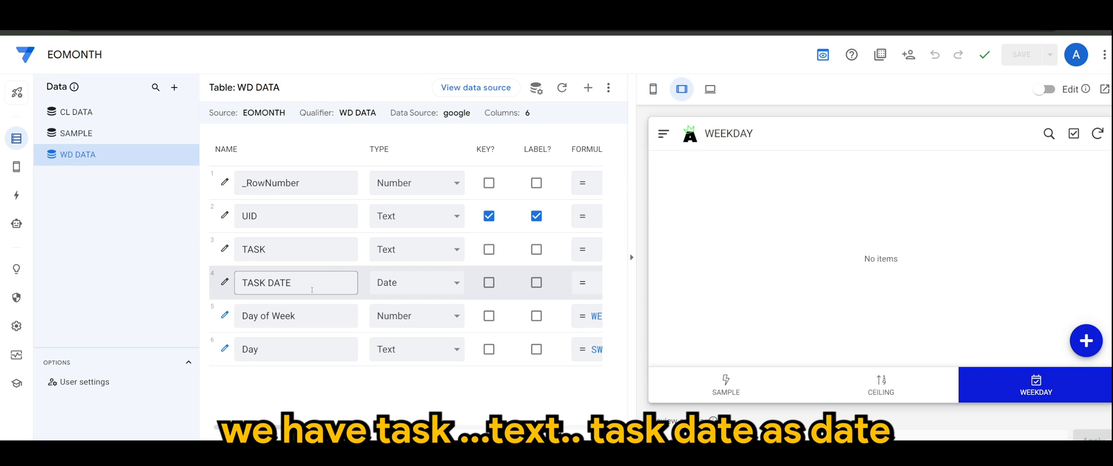
pyautogui.click(295, 316)
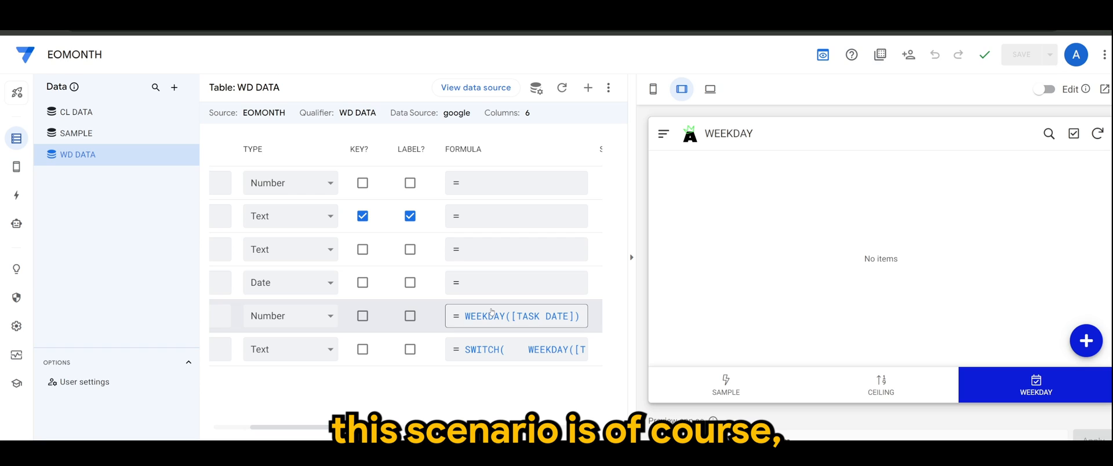
pyautogui.click(516, 316)
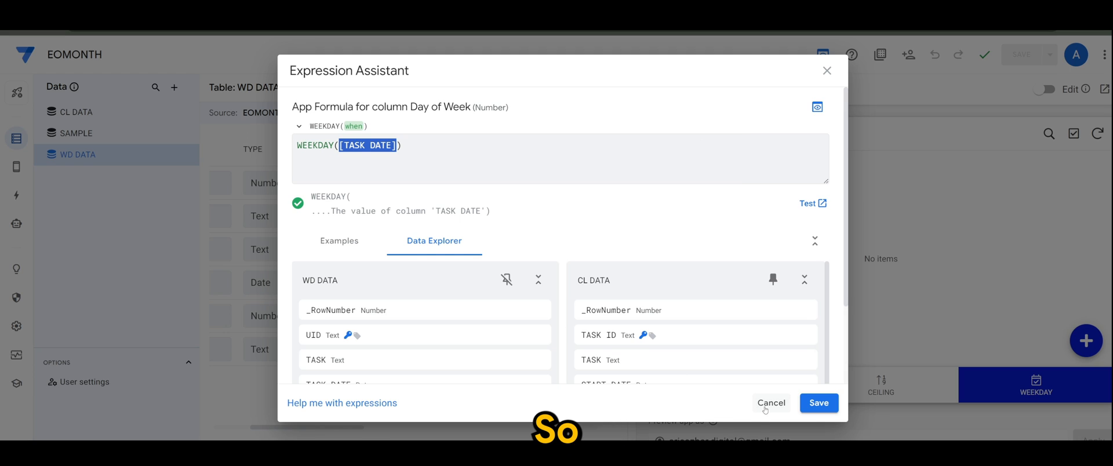
# Cancel the Day of Week formula editor without changes.
pyautogui.click(817, 403)
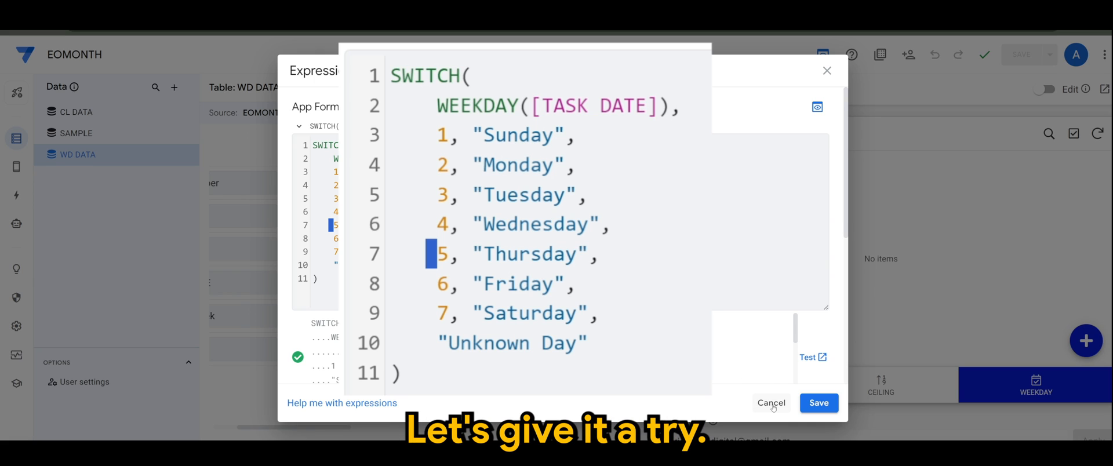
# Close the Day formula and add a WD DATA record with task 'Do POS Appsheet Tutorial'.
pyautogui.click(818, 403)
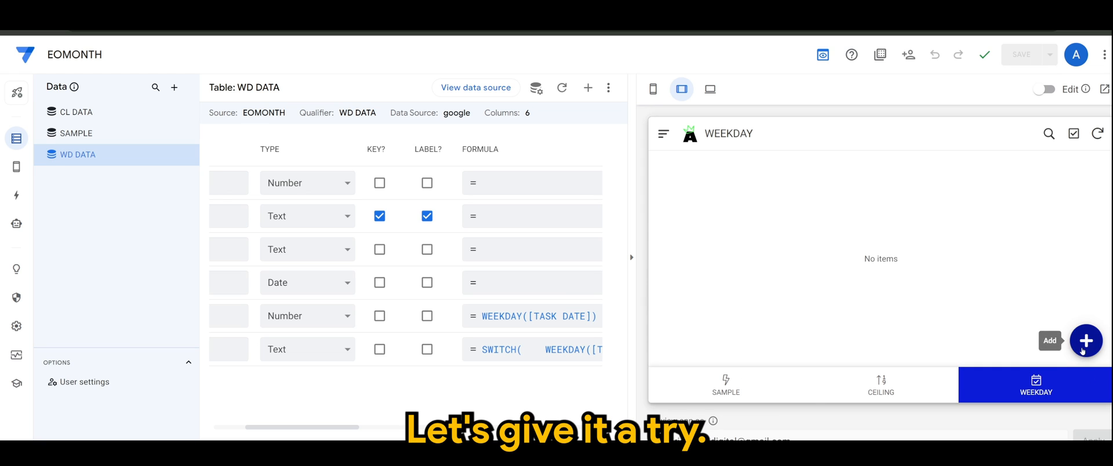
pyautogui.click(1085, 340)
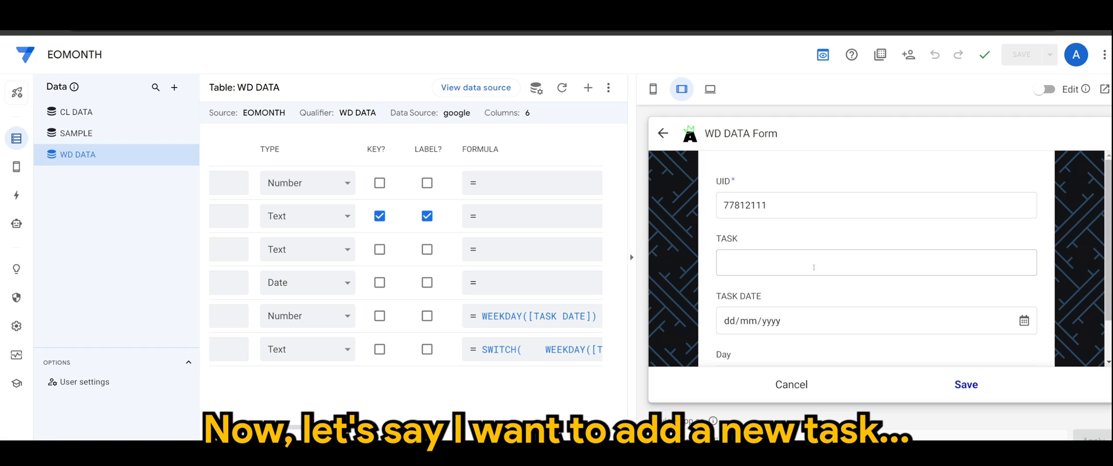
pyautogui.click(876, 262)
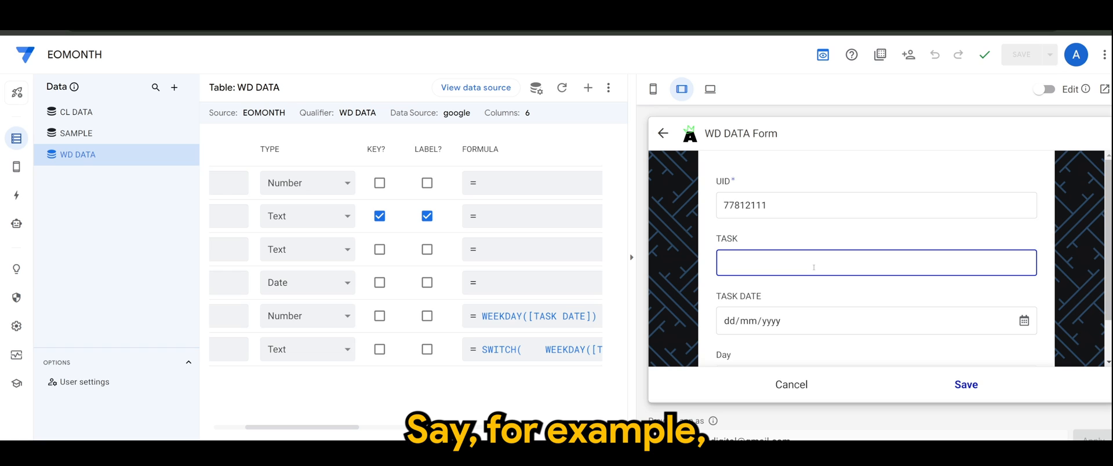
pyautogui.write('Do')
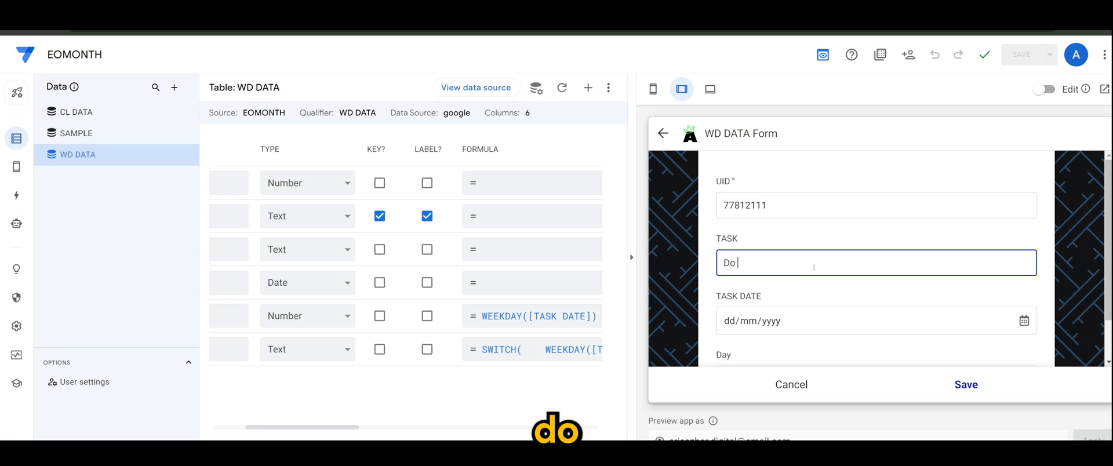
pyautogui.write('POS Appsheet T')
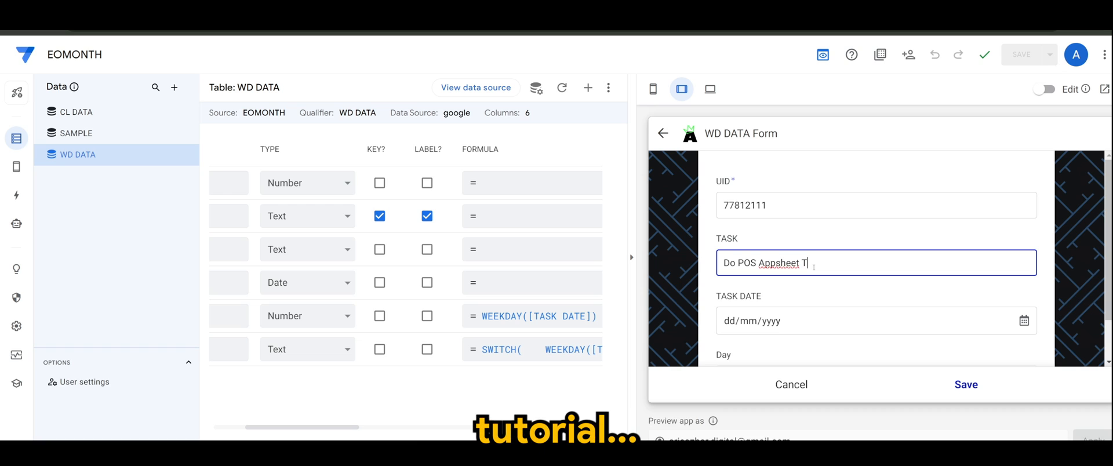
pyautogui.write('utorial')
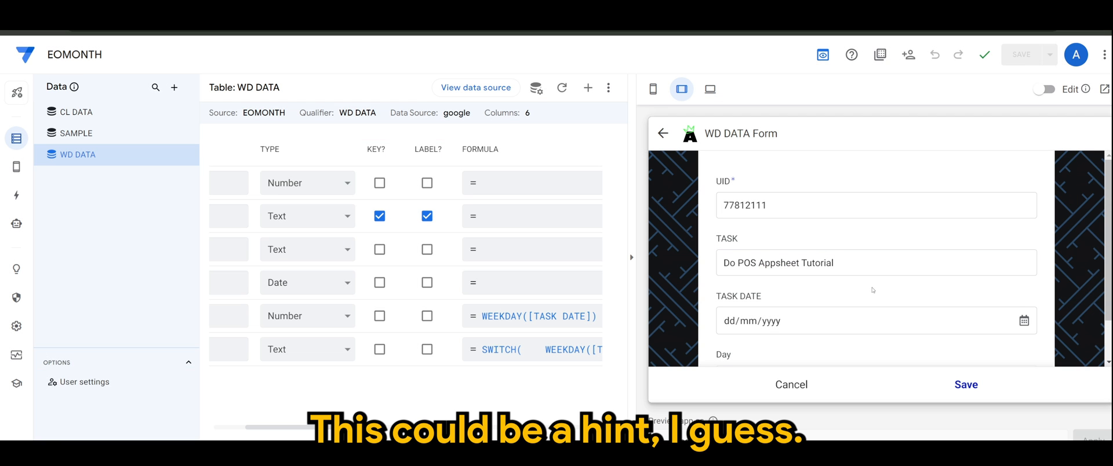
pyautogui.scroll(-3)
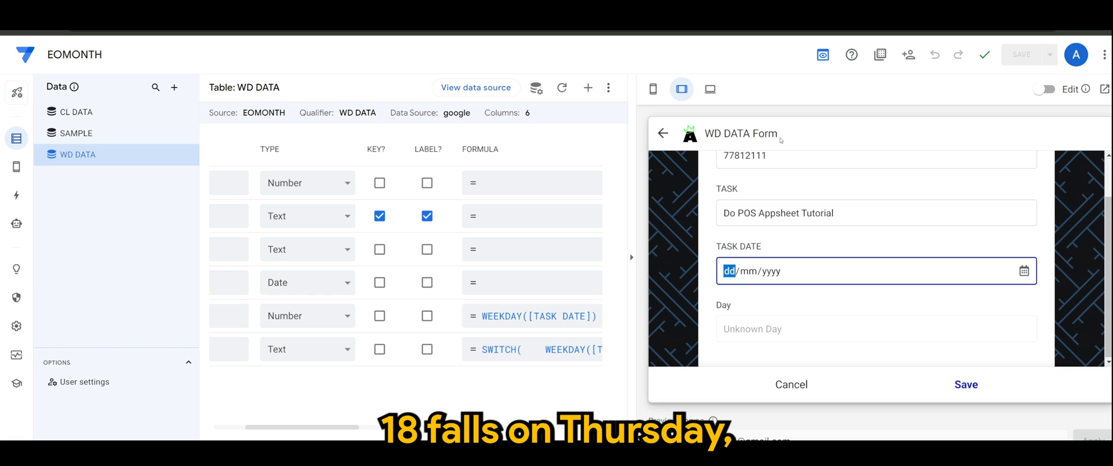
pyautogui.moveTo(781, 177)
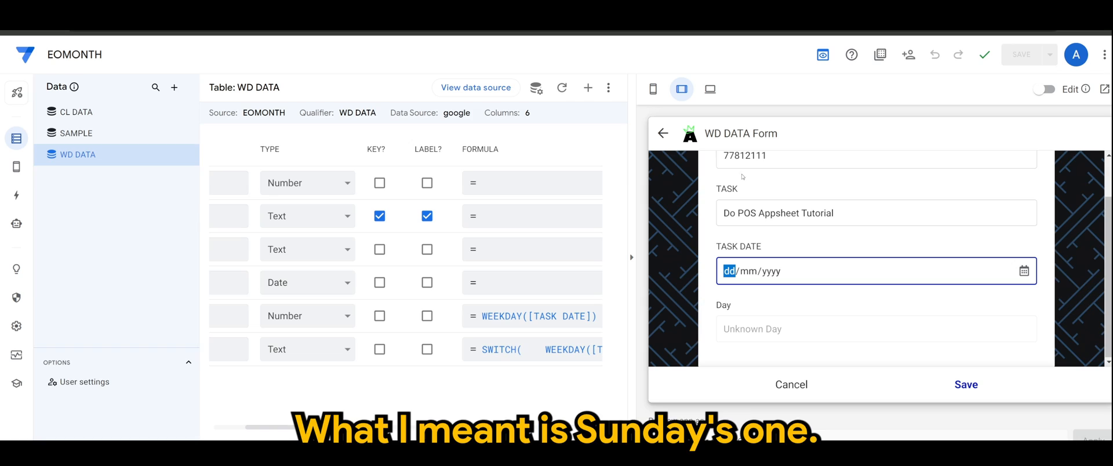
pyautogui.moveTo(740, 187)
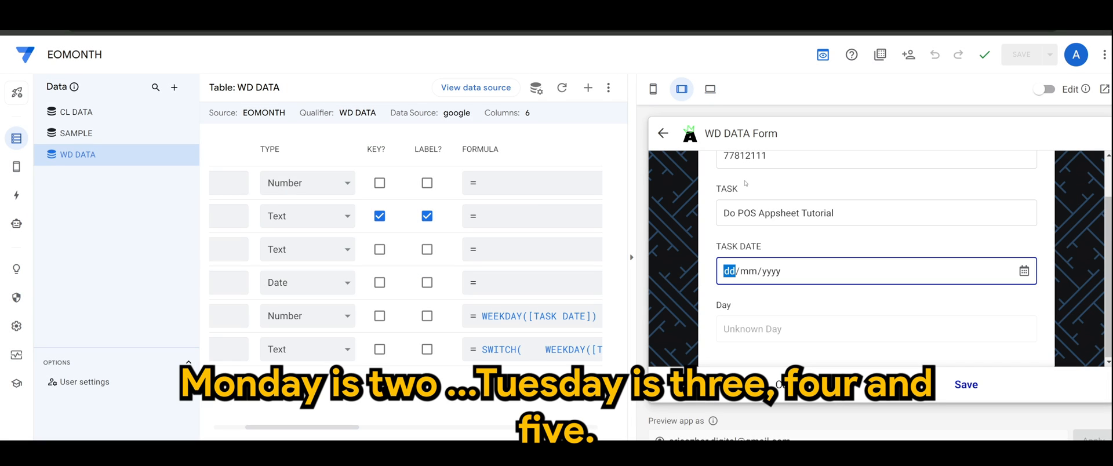
pyautogui.moveTo(780, 183)
pyautogui.write('18/01/2024')
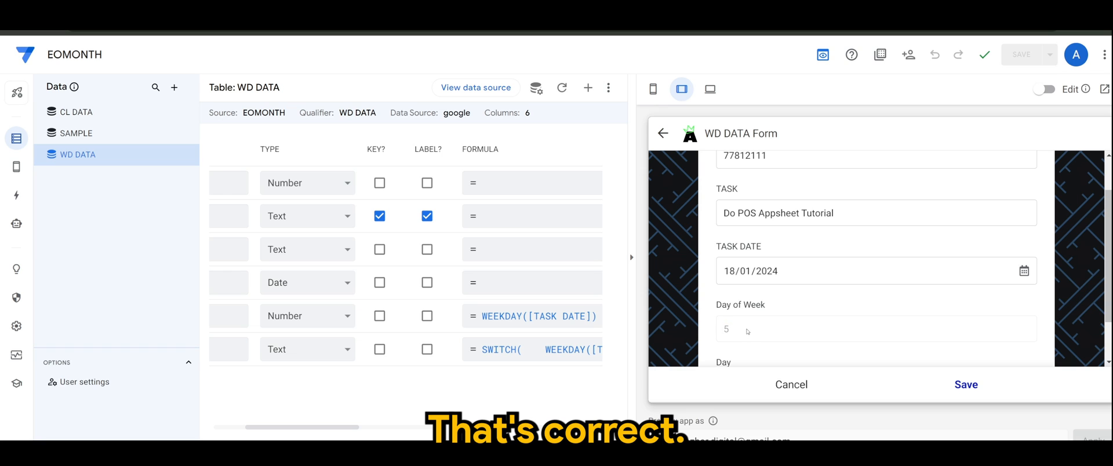
pyautogui.click(530, 349)
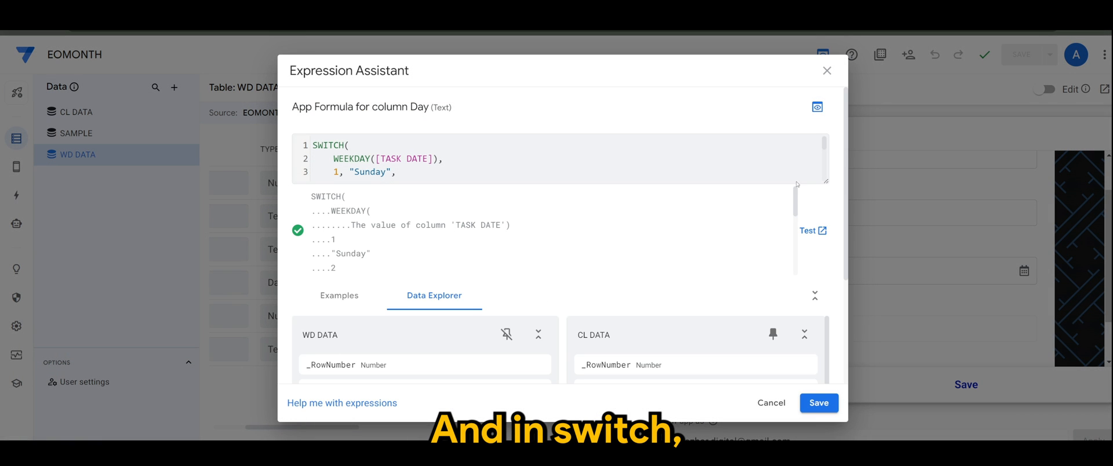
pyautogui.write(', "Monday",')
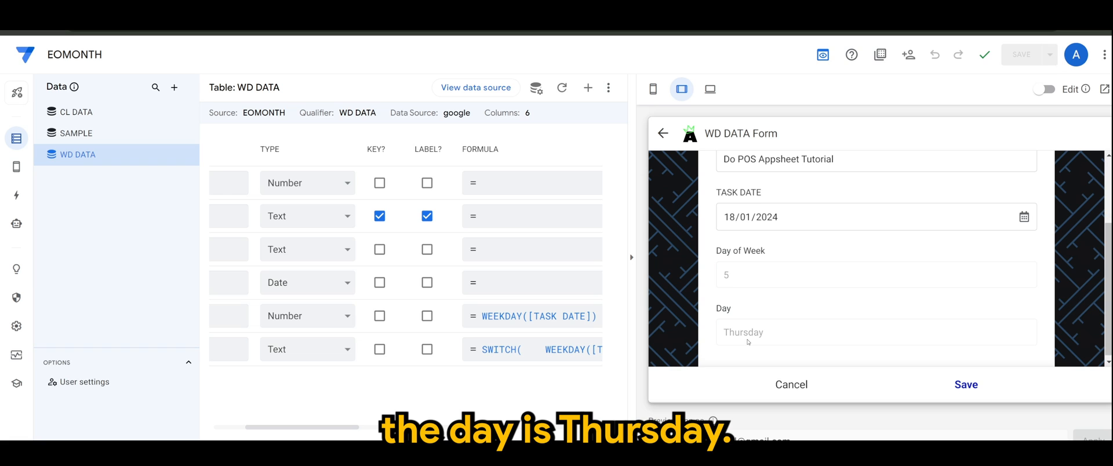
pyautogui.moveTo(749, 357)
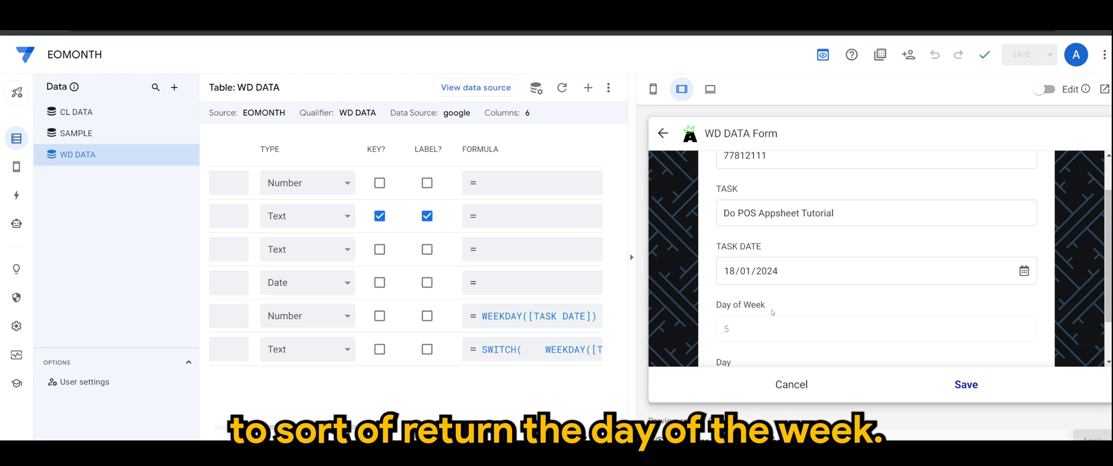
pyautogui.scroll(-3)
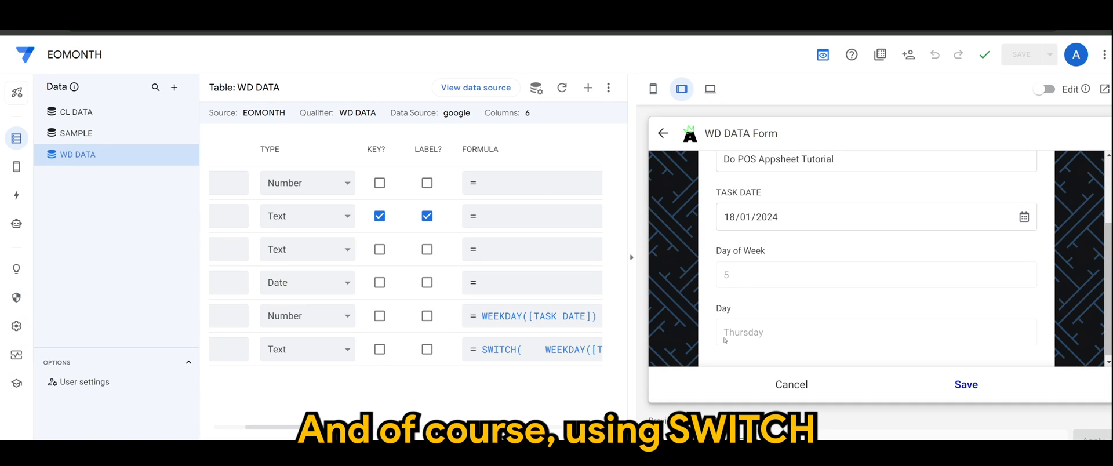
pyautogui.click(508, 349)
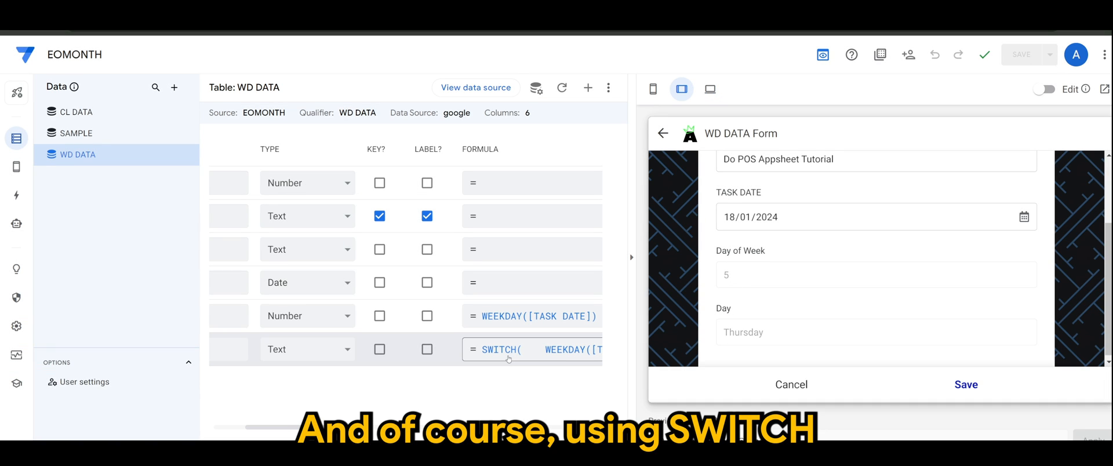